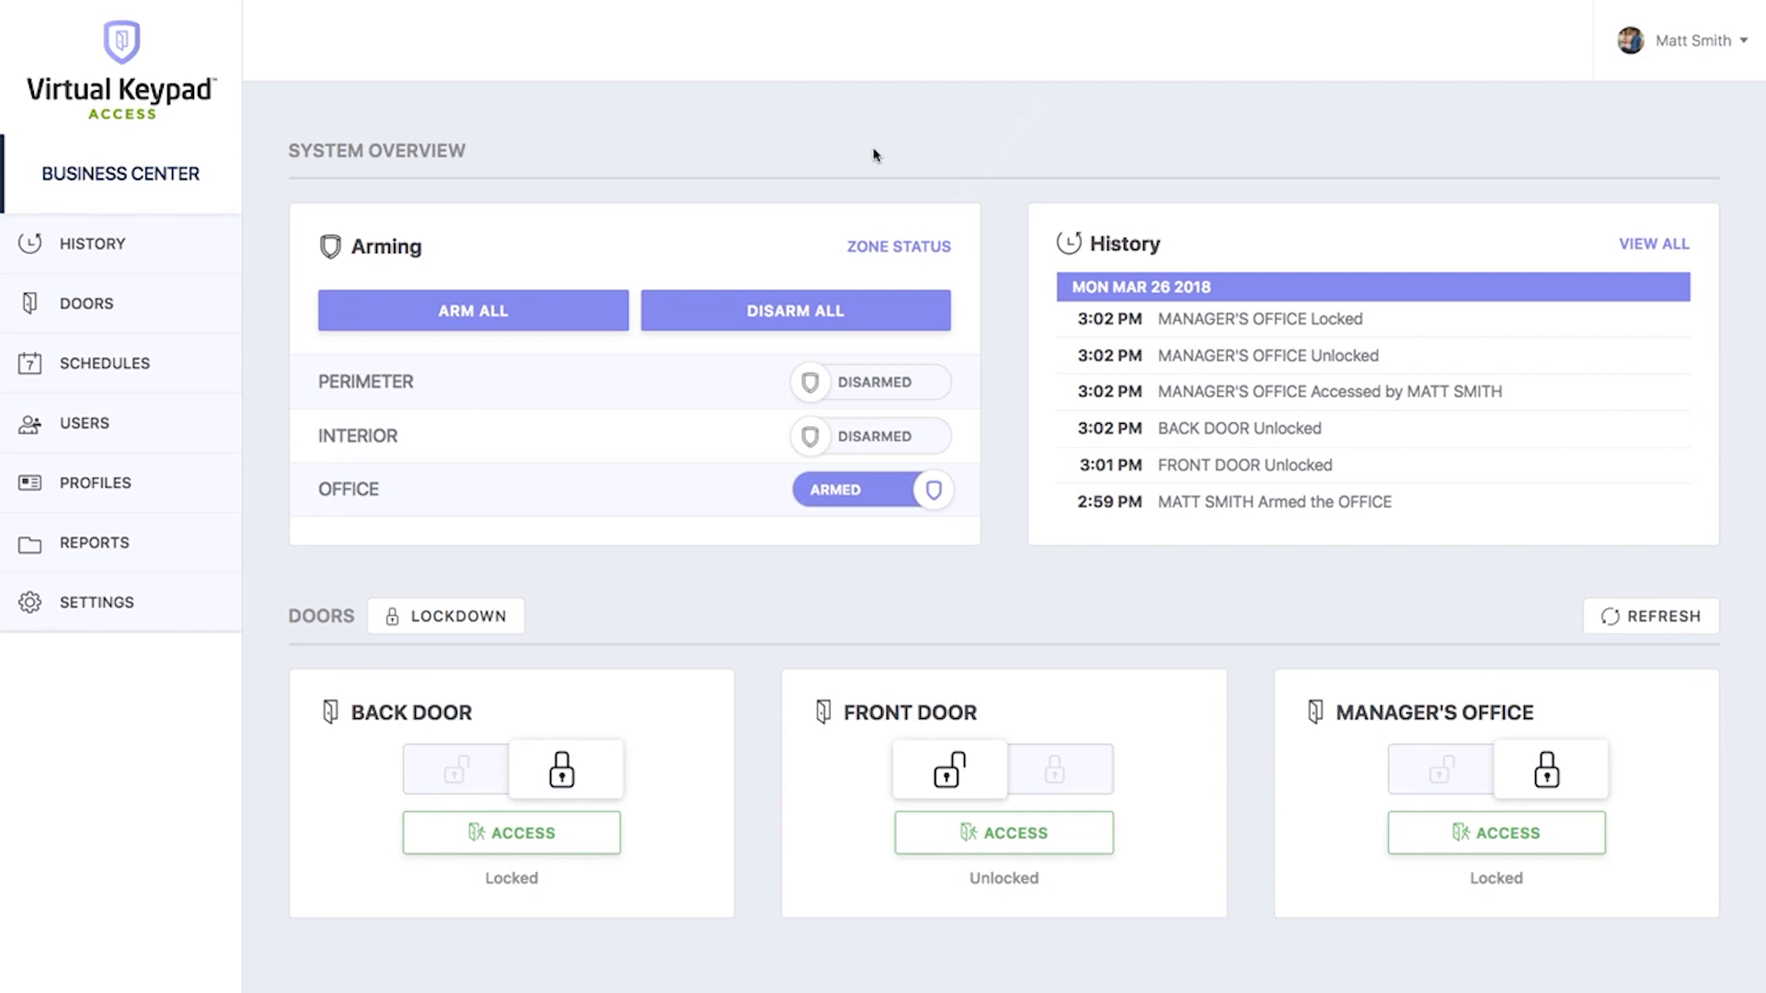
pyautogui.moveTo(789, 138)
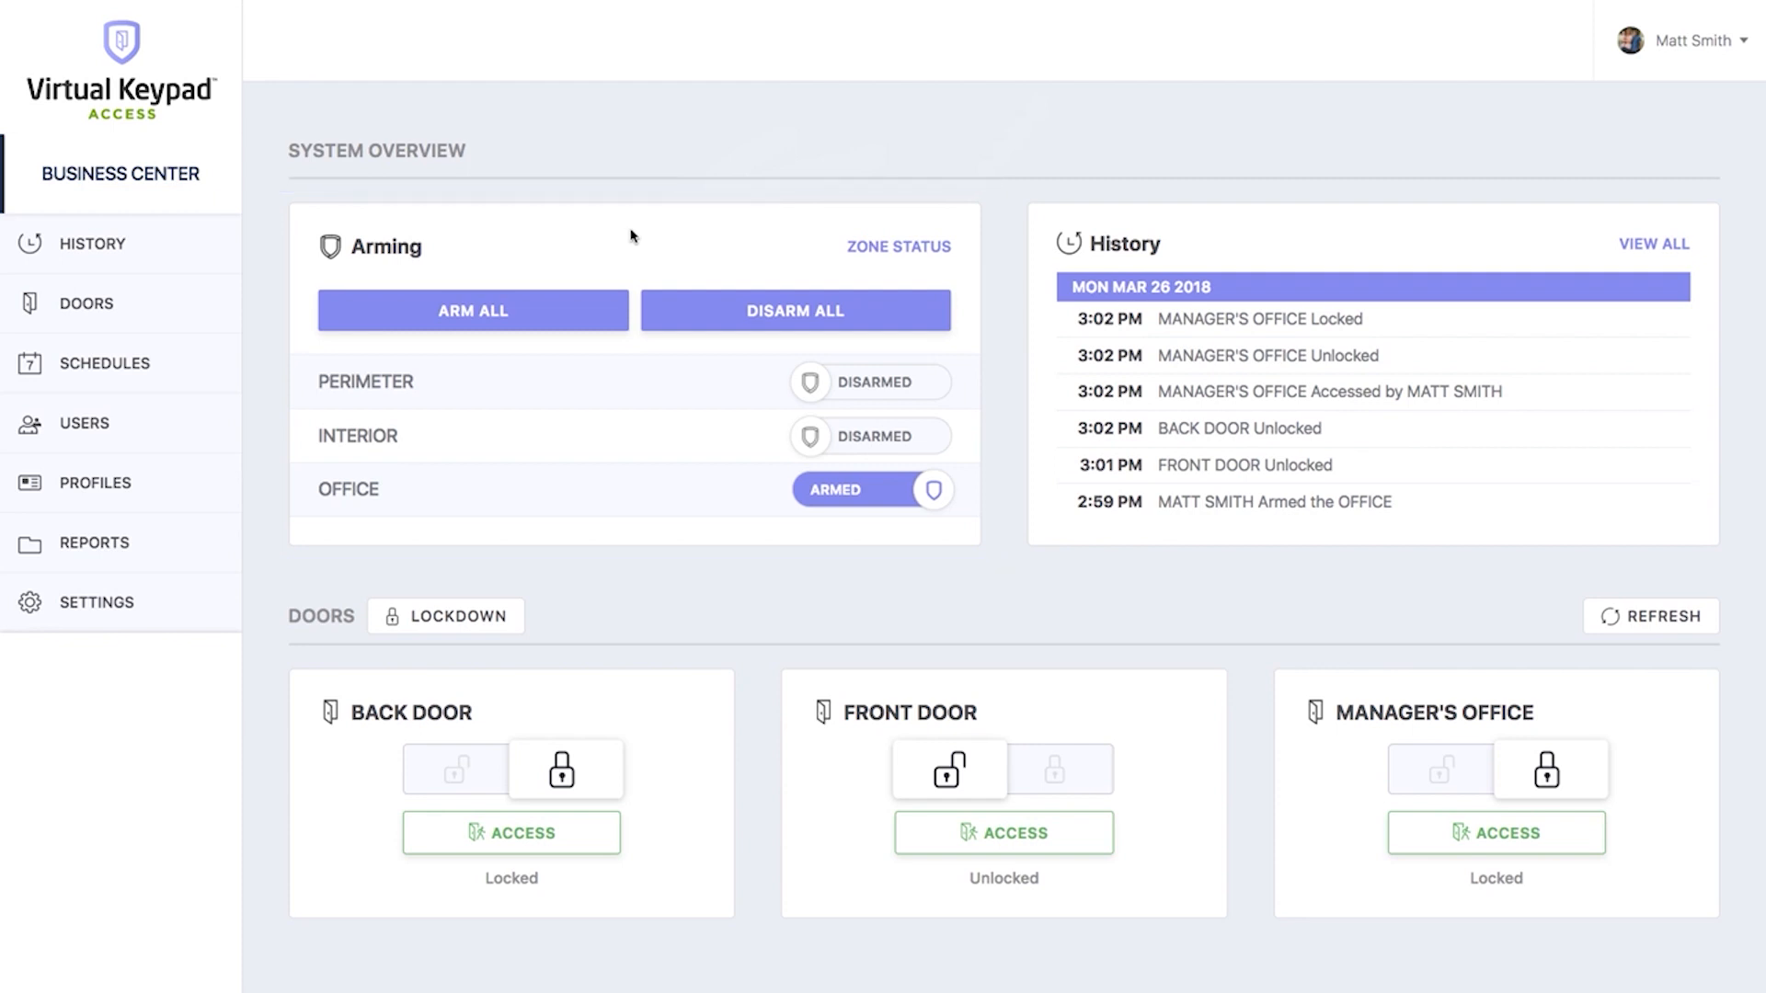
pyautogui.moveTo(816, 438)
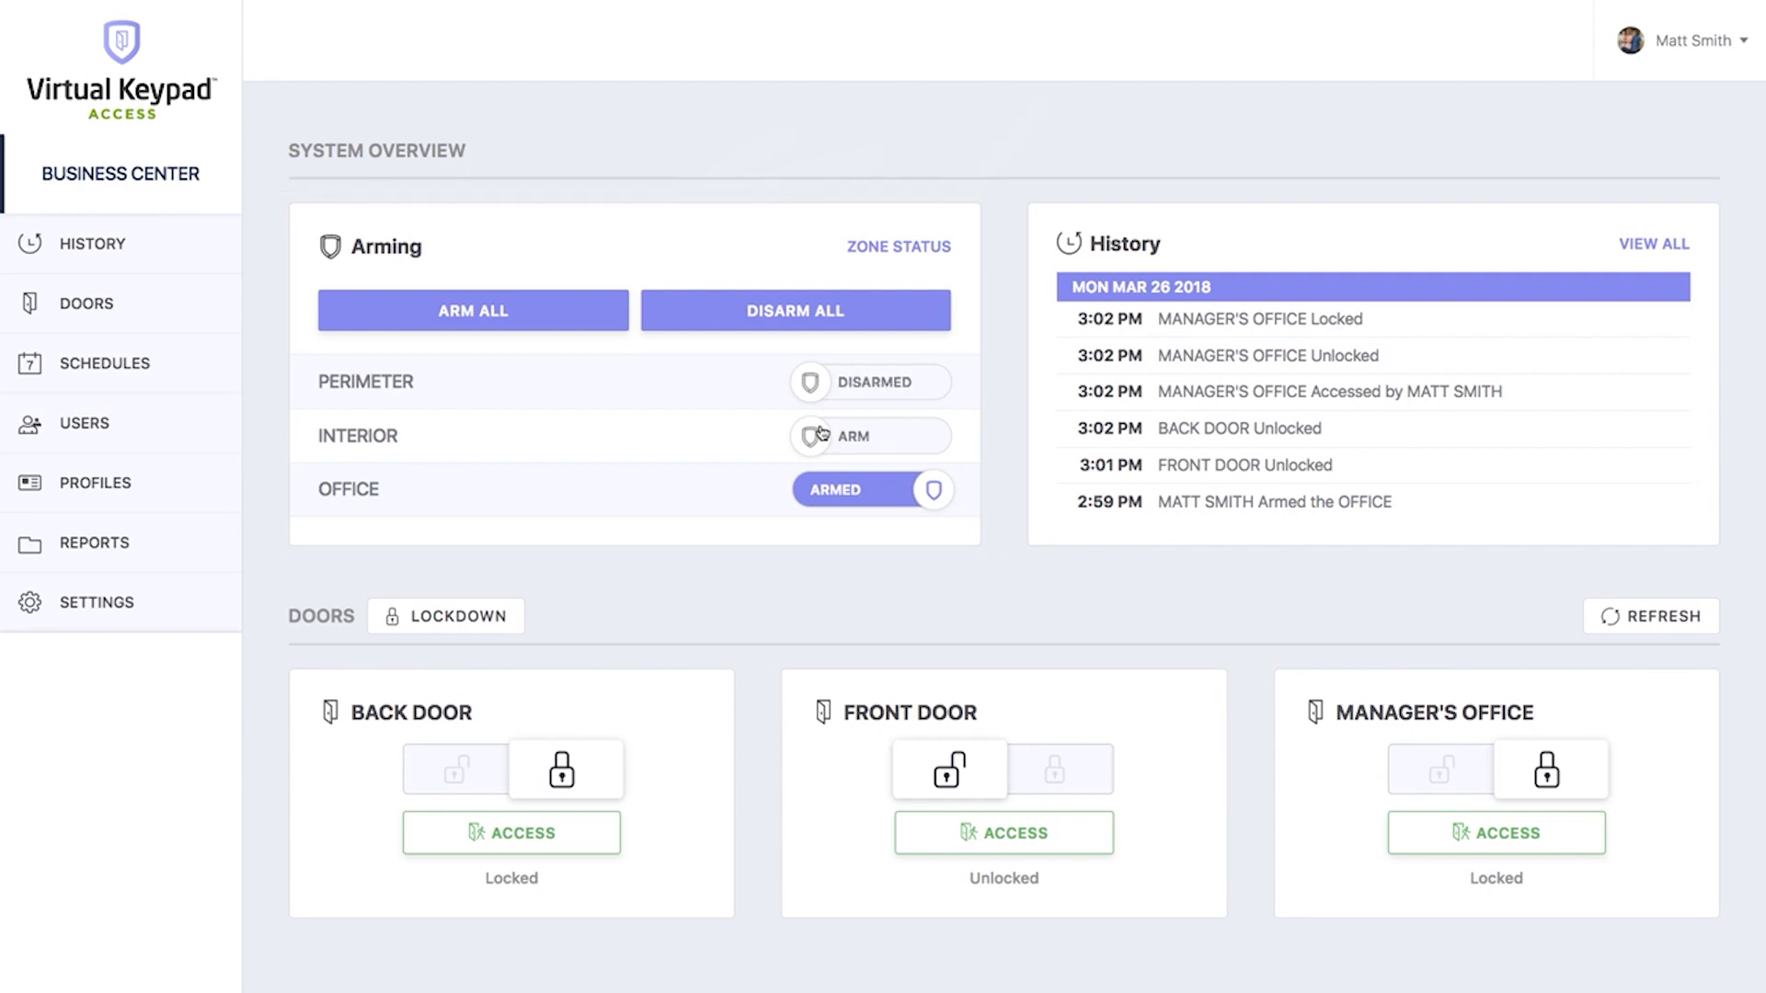
# Arm the Interior area so it joins Office as Armed while Perimeter stays Disarmed.
pyautogui.click(870, 436)
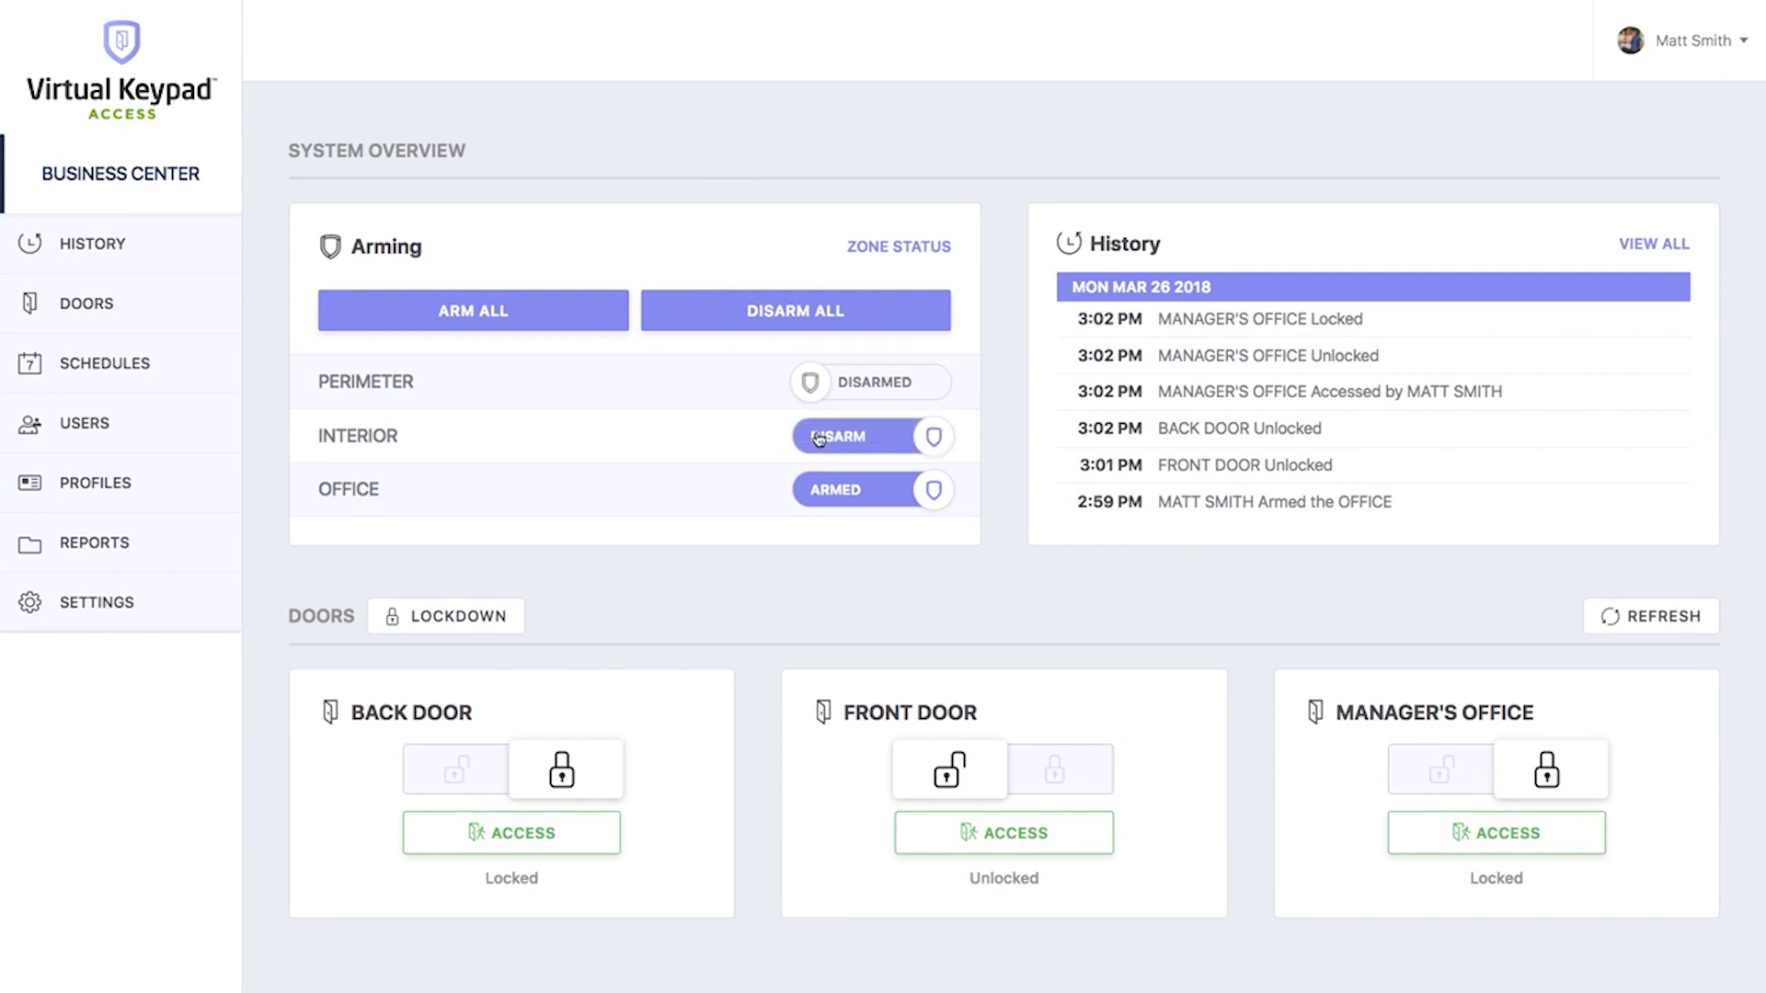
pyautogui.click(897, 247)
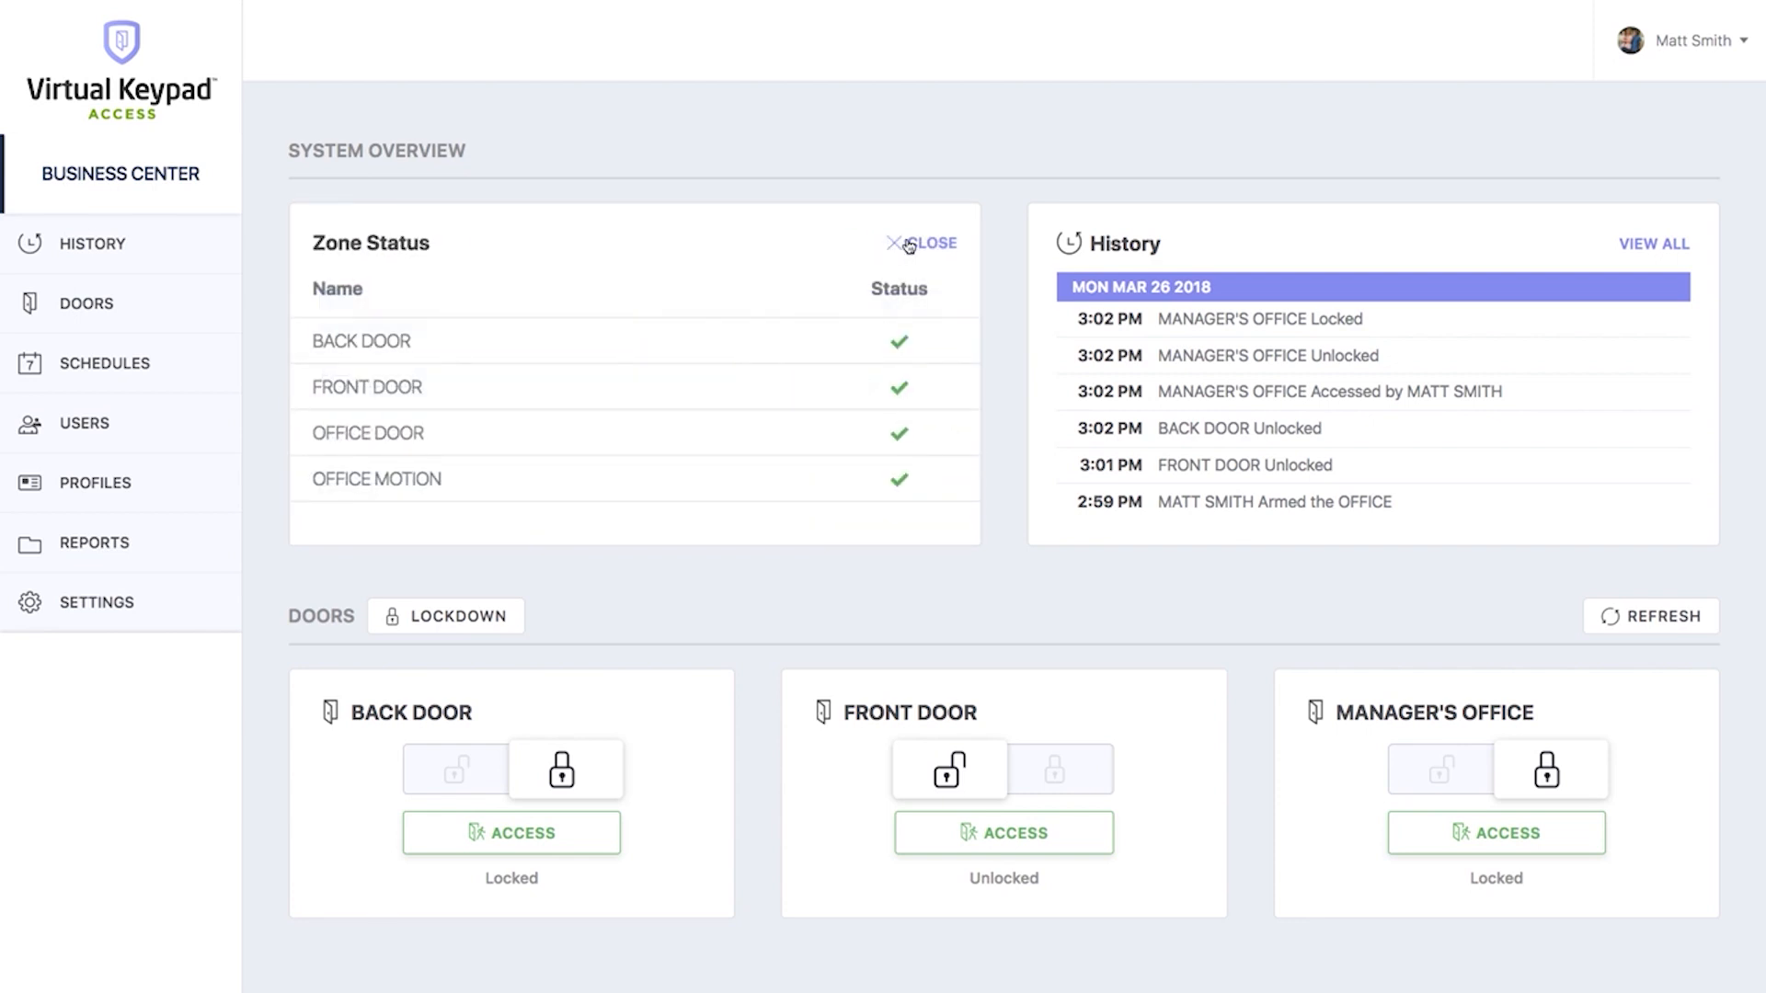
pyautogui.click(923, 243)
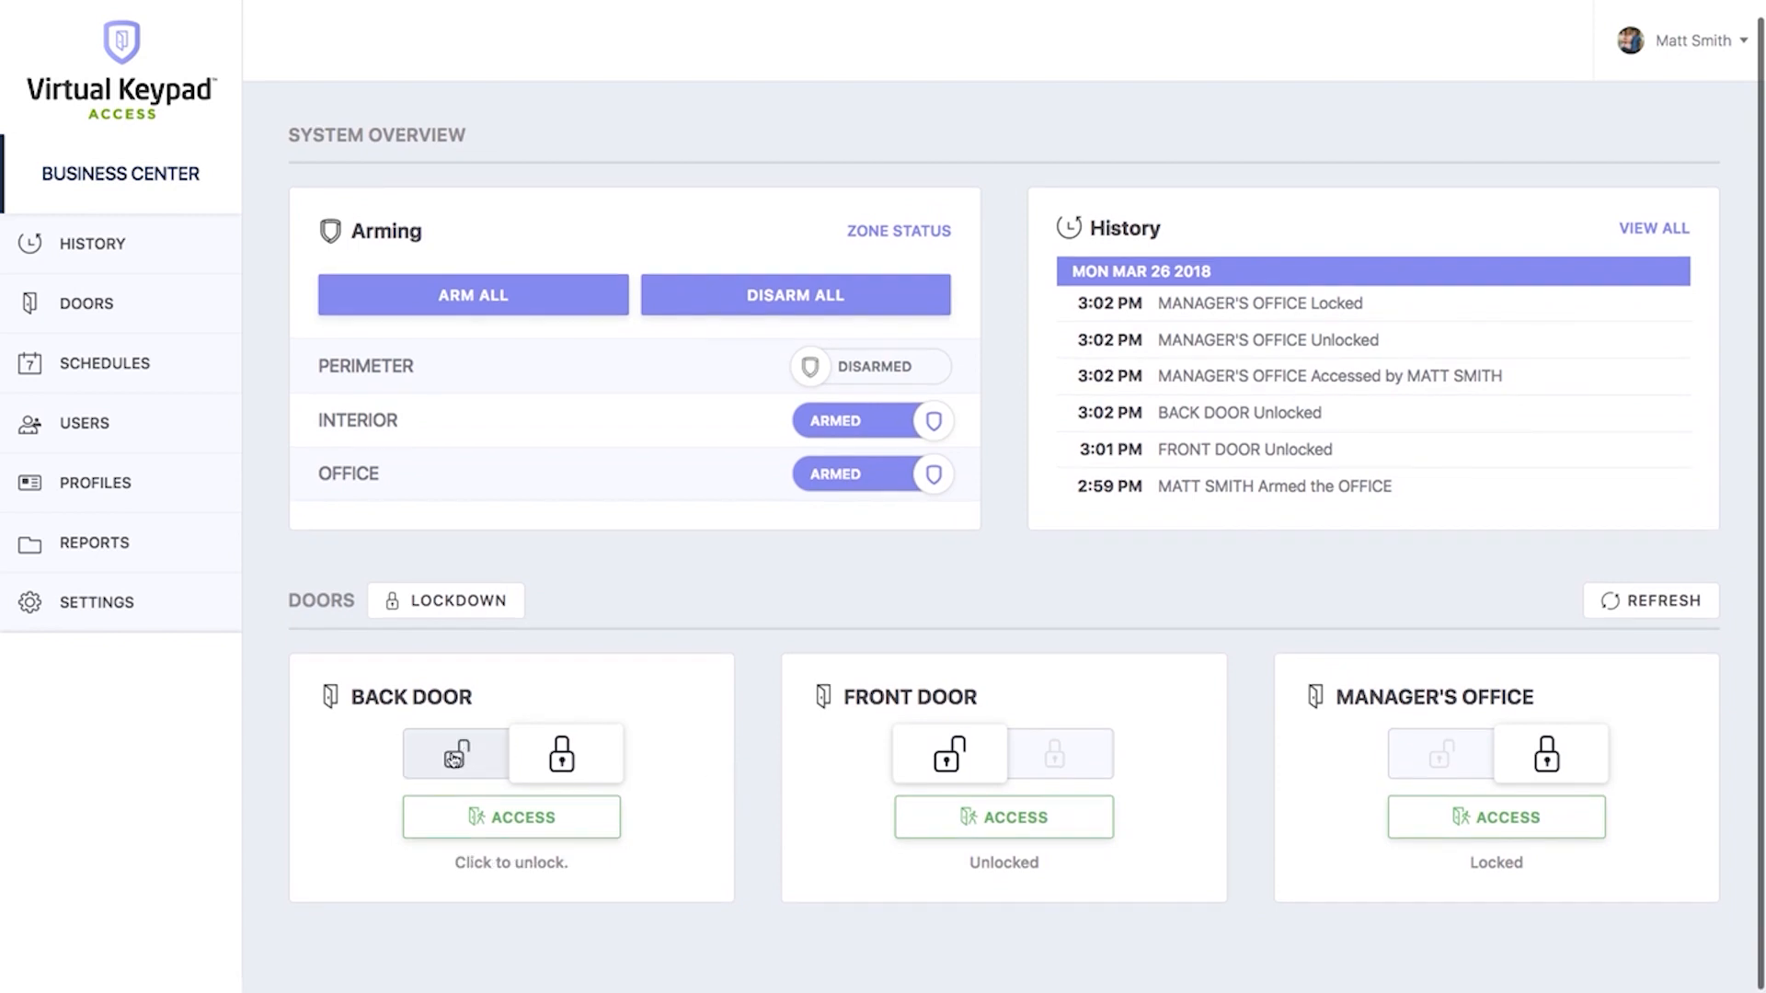
# Unlock the Back Door and grant temporary Access on the Manager's Office door.
pyautogui.click(455, 754)
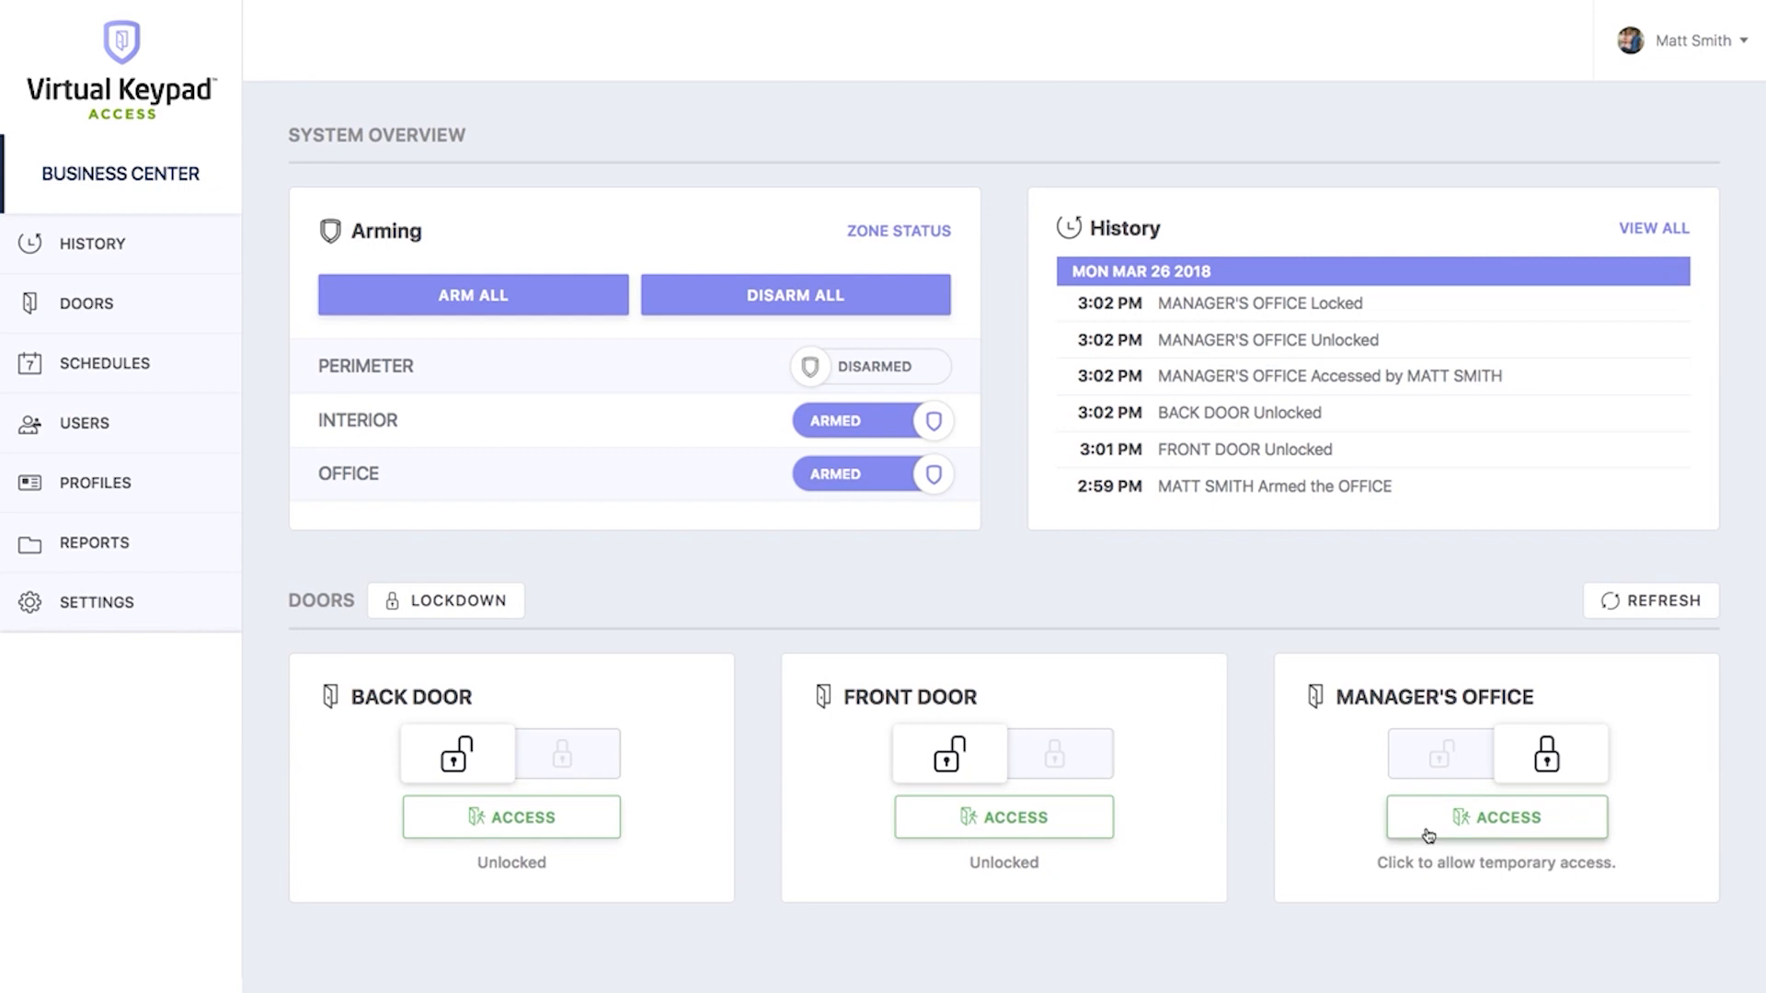
pyautogui.click(1494, 817)
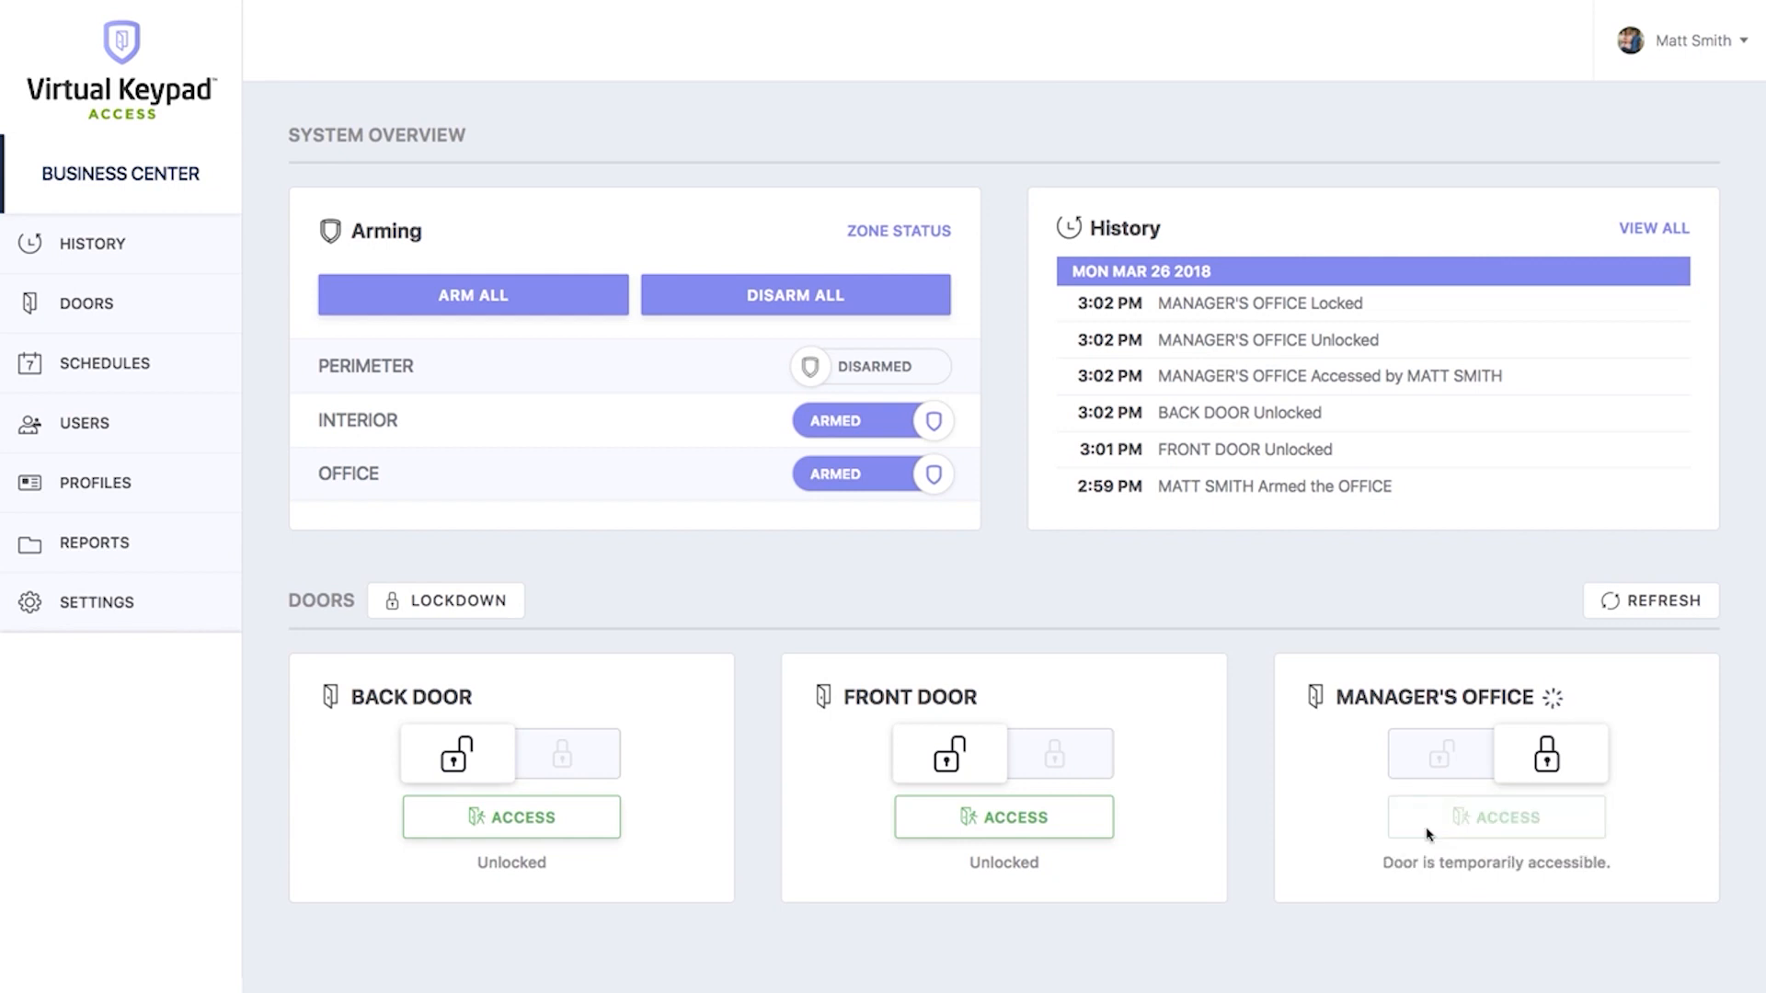